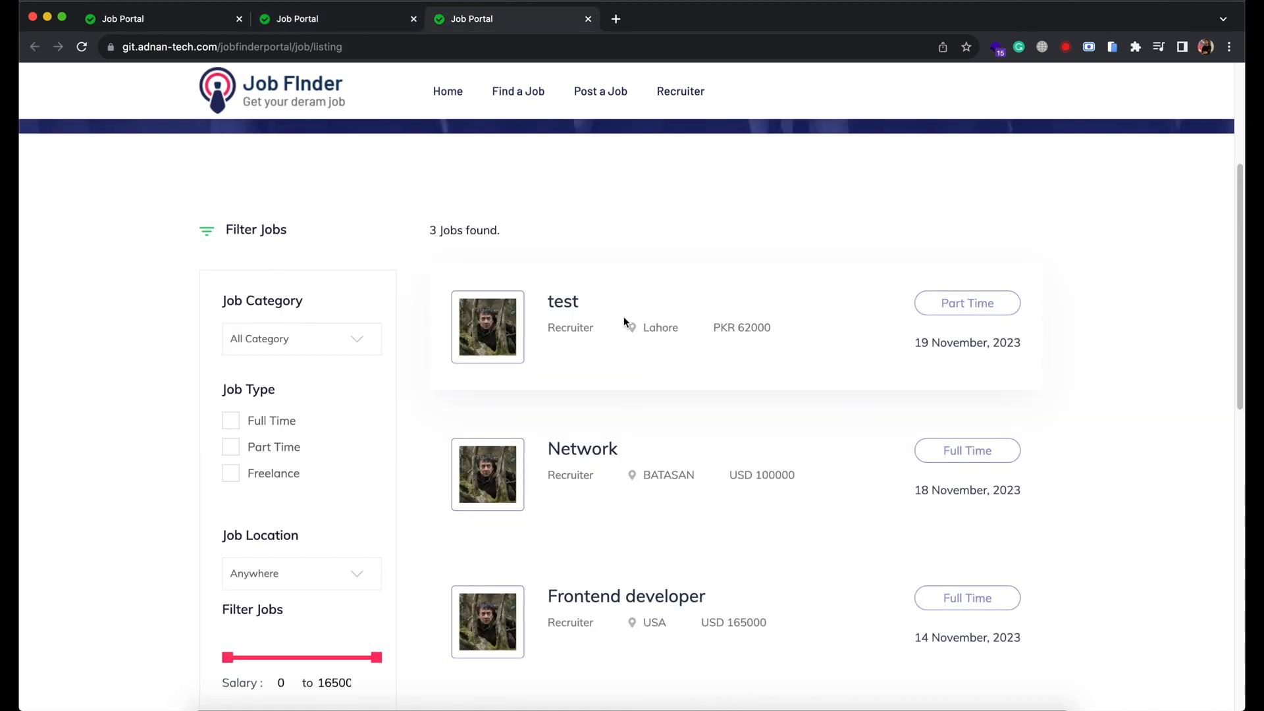
Step: Scroll down the job listing of three posted jobs
scroll("down", 3)
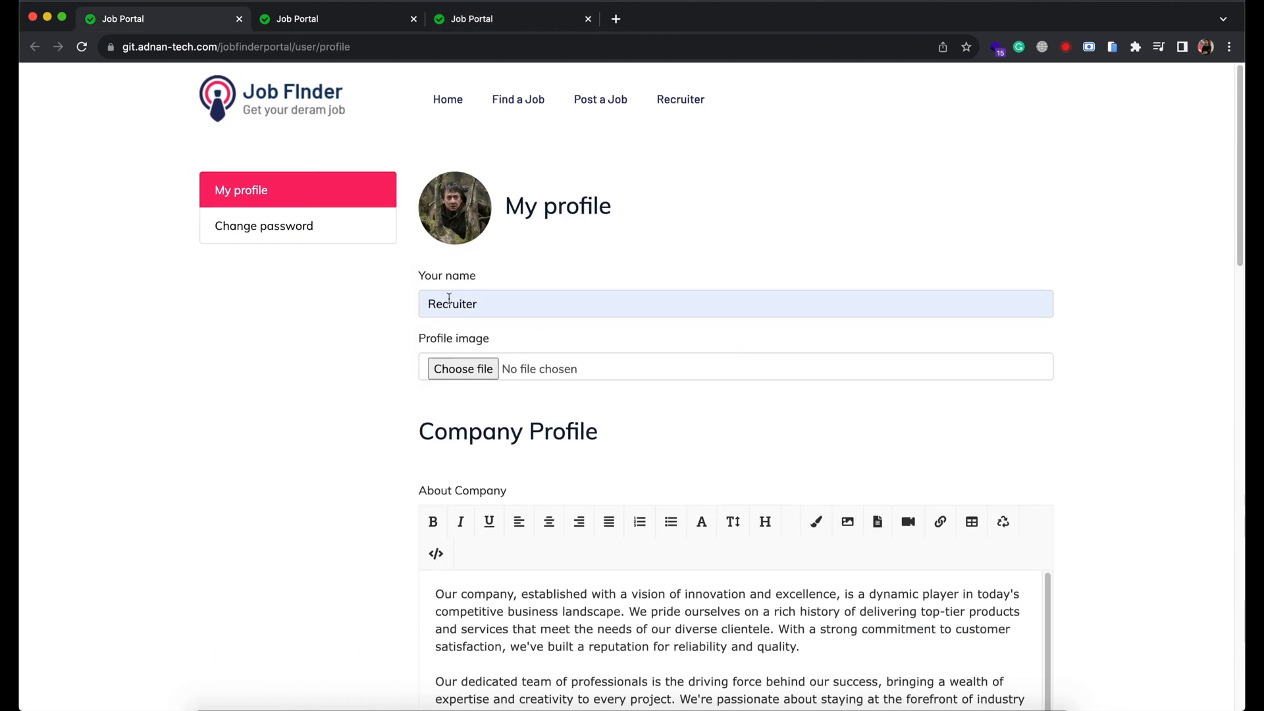
Step: Rename the recruiter to 'My Company', choose a new profile photo, save, and view listings
type("My Company")
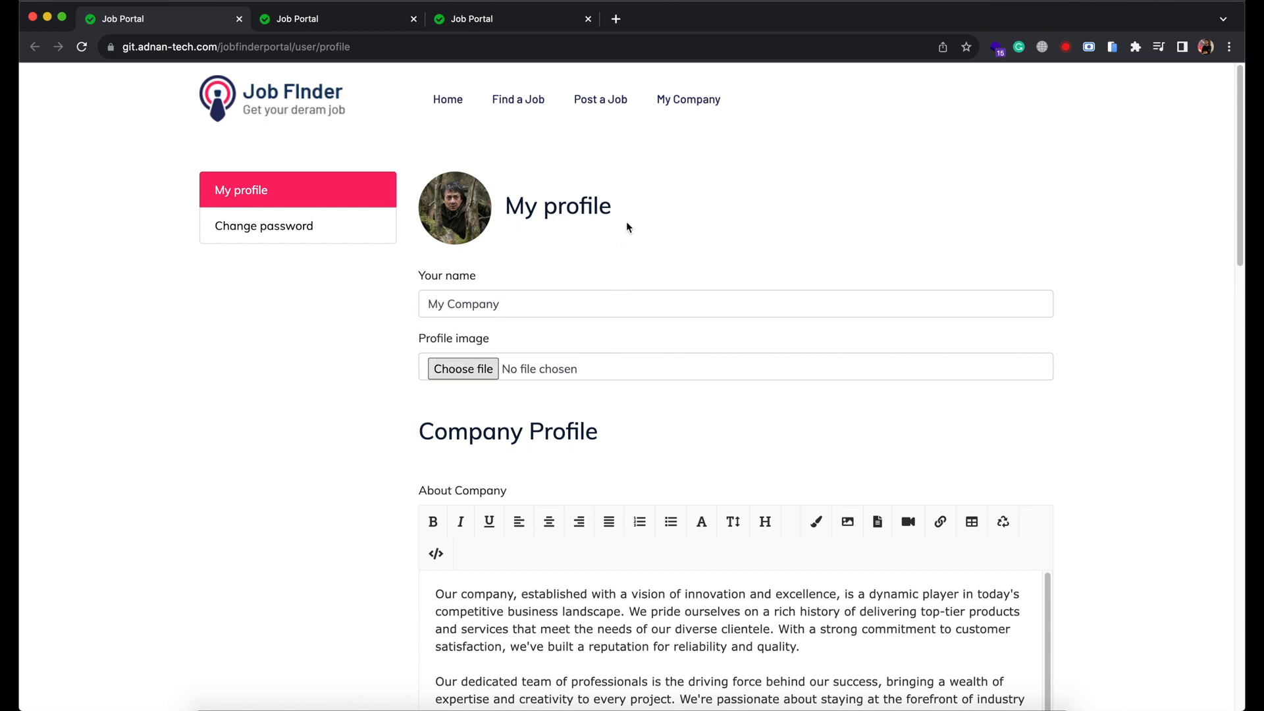
left_click(463, 368)
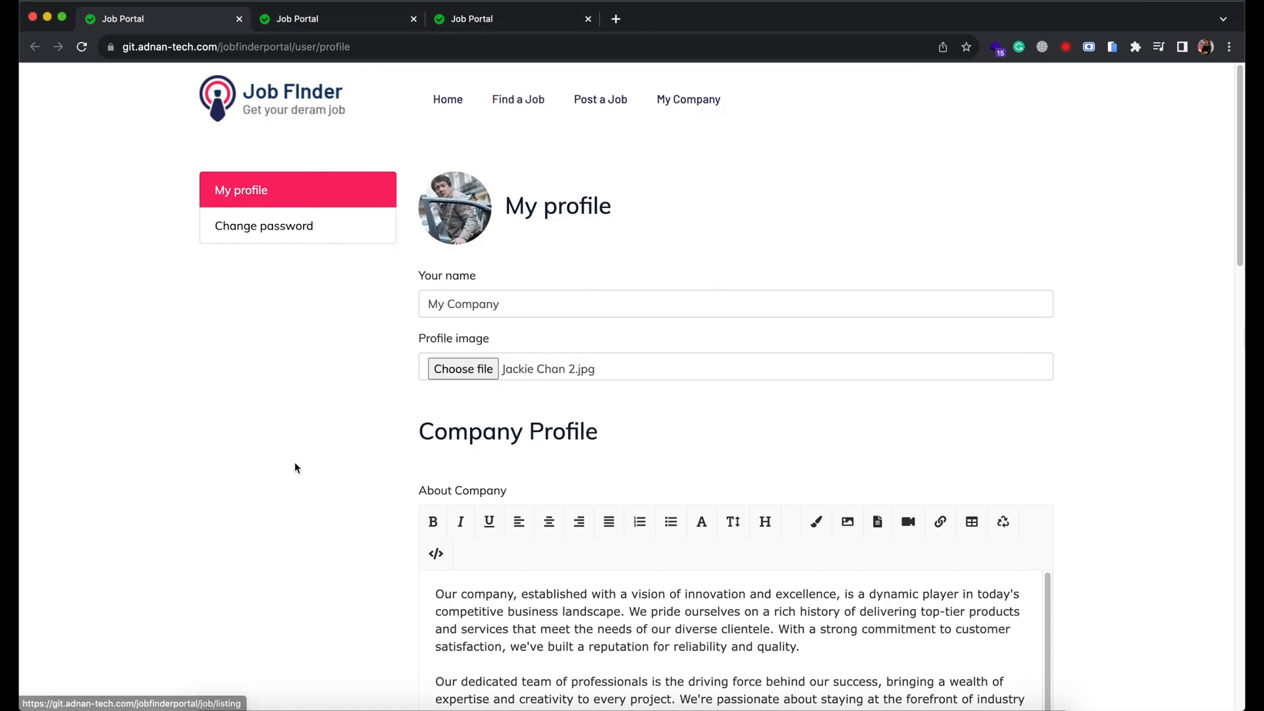
left_click(477, 405)
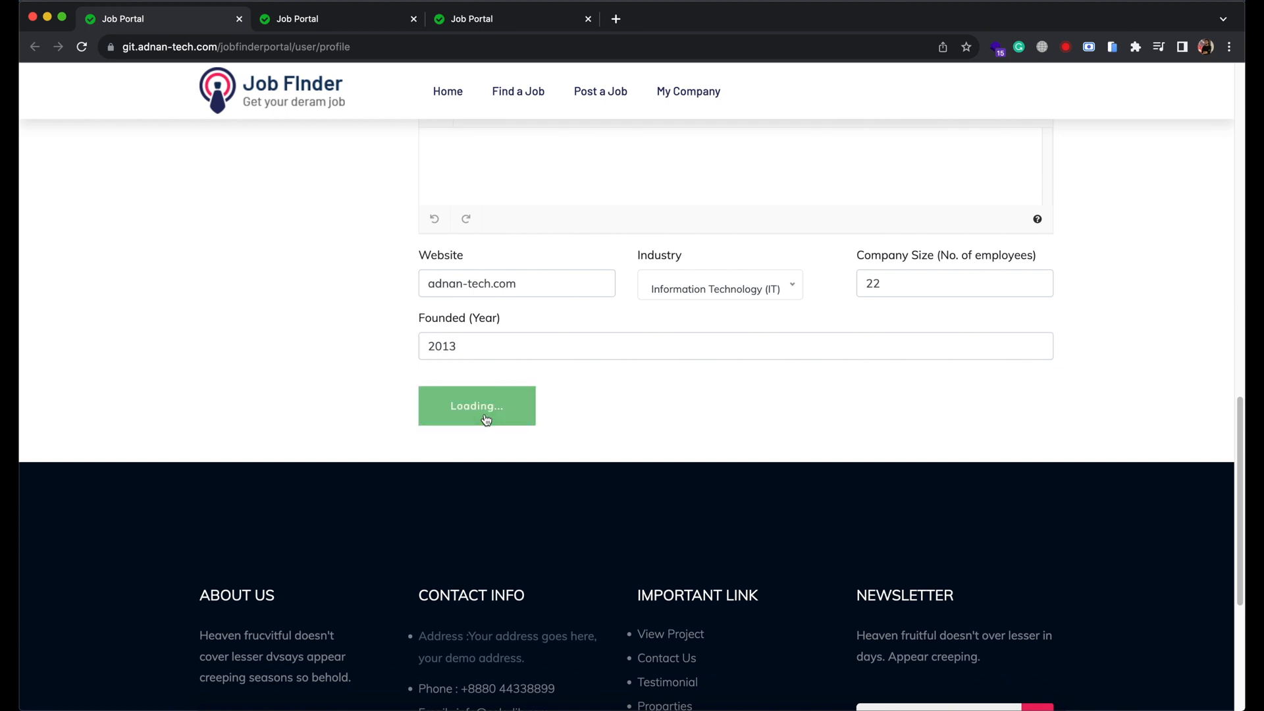
left_click(477, 406)
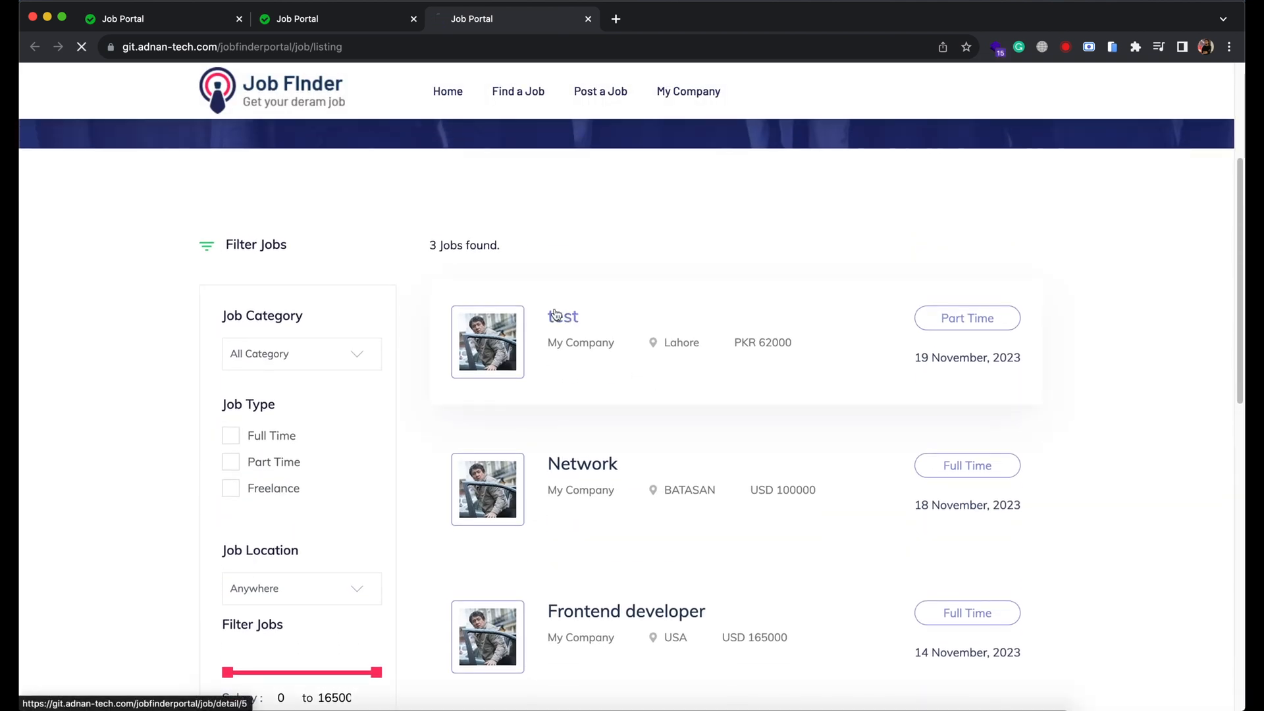
Step: Open the 'test' job details, scroll through them, and type 'admin' in the address bar
left_click(563, 316)
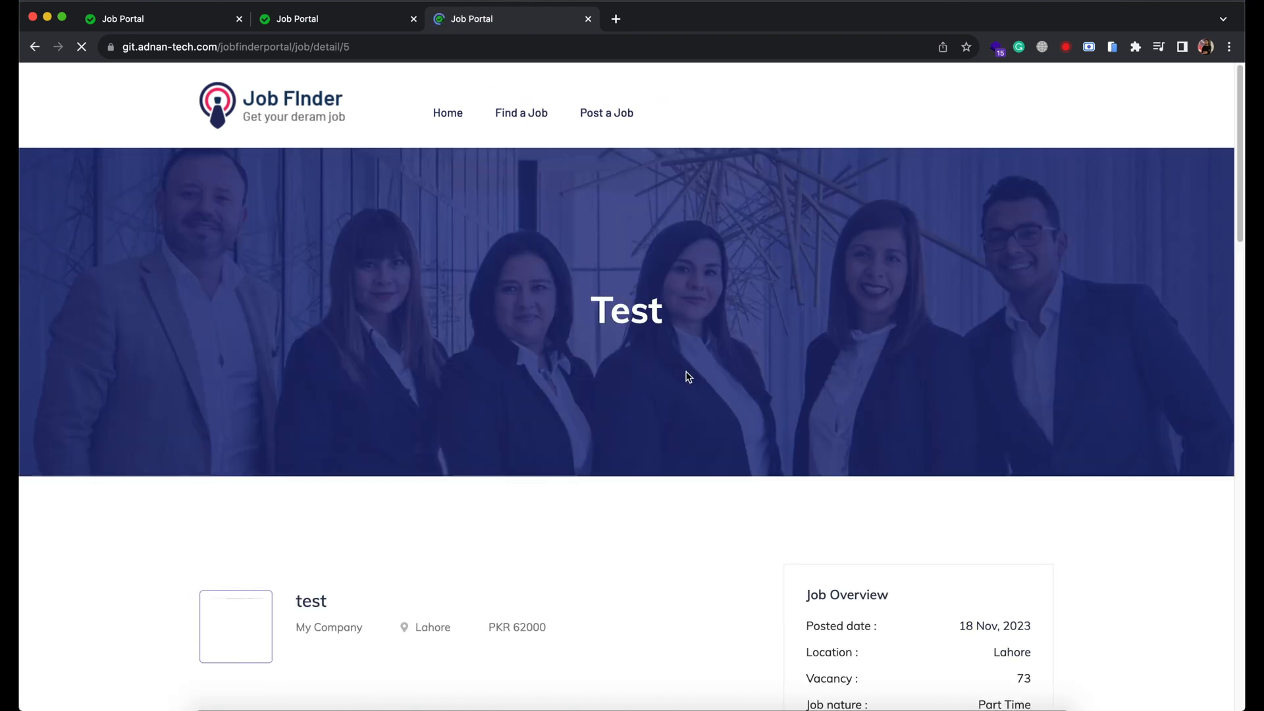
scroll("down", 3)
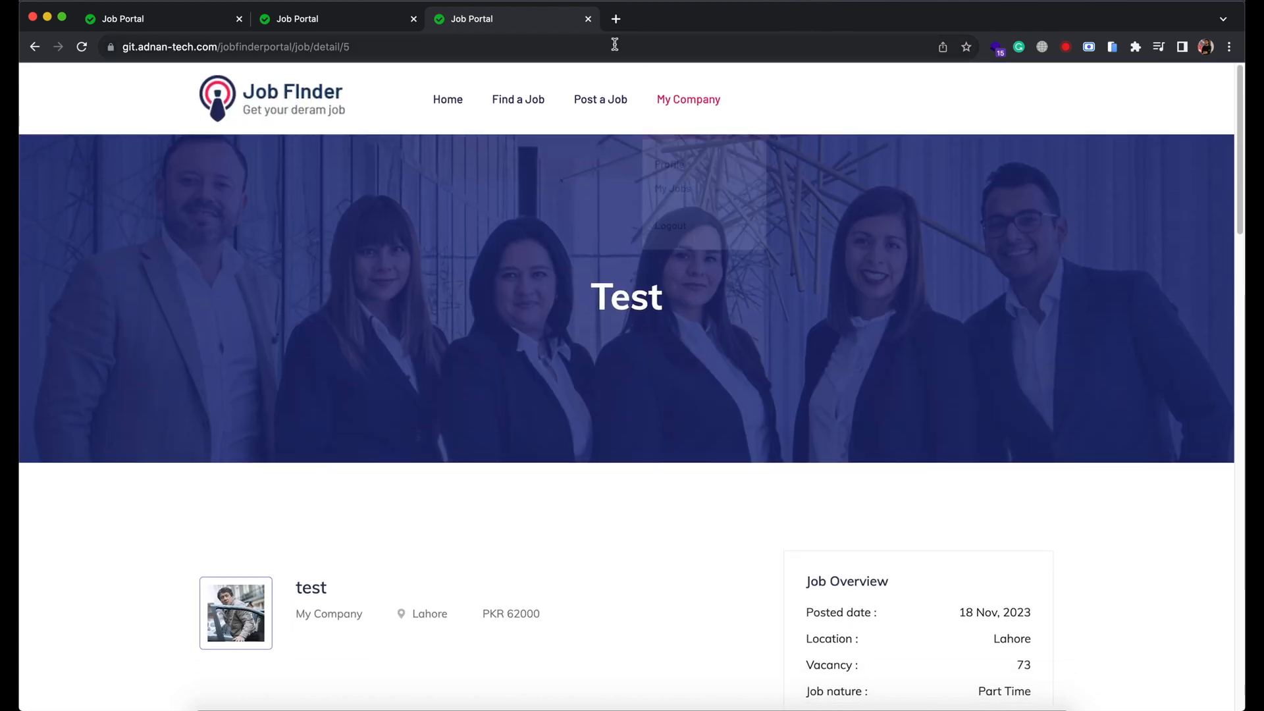
type("admin")
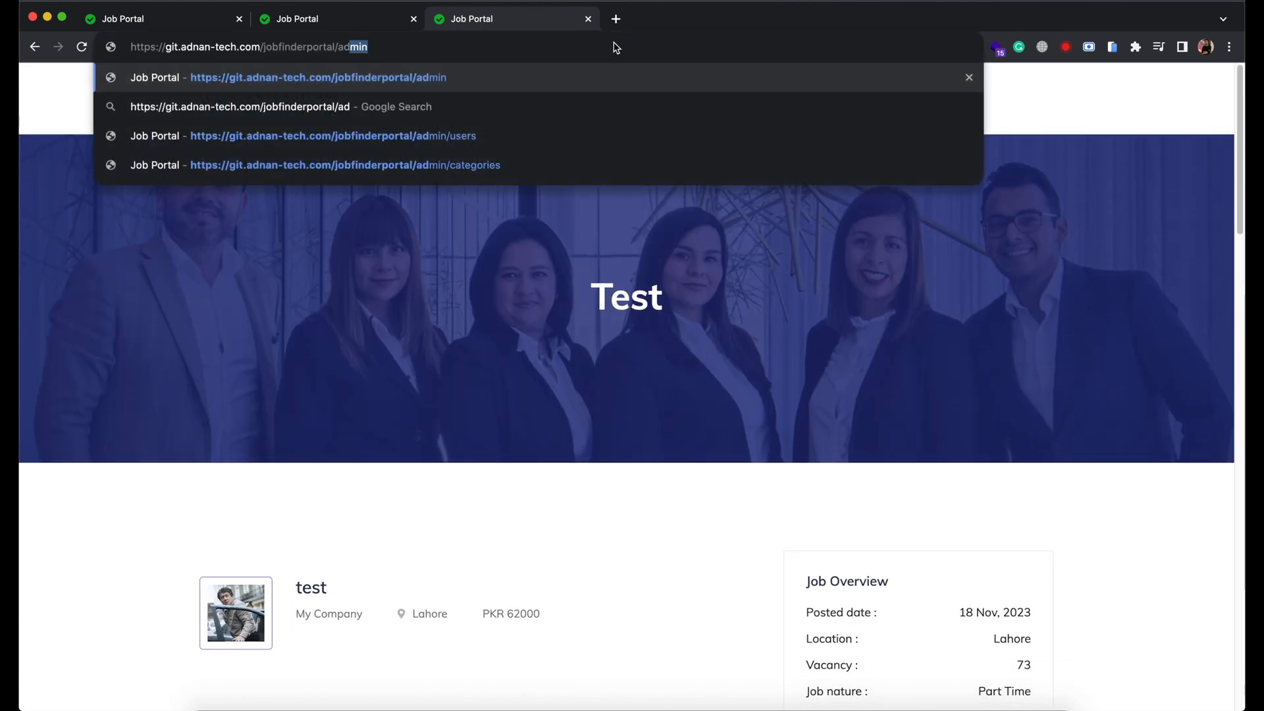
Step: Load the admin login page and log in with the admin credentials
key("Enter")
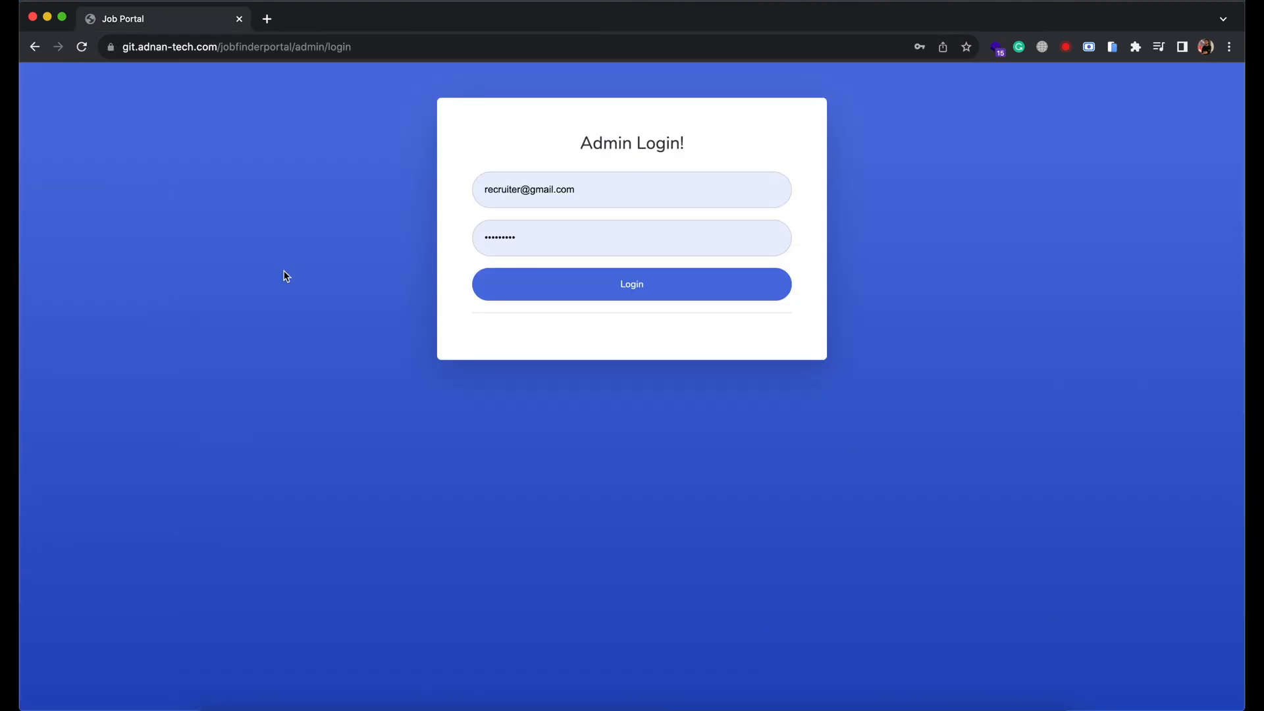
left_click(631, 283)
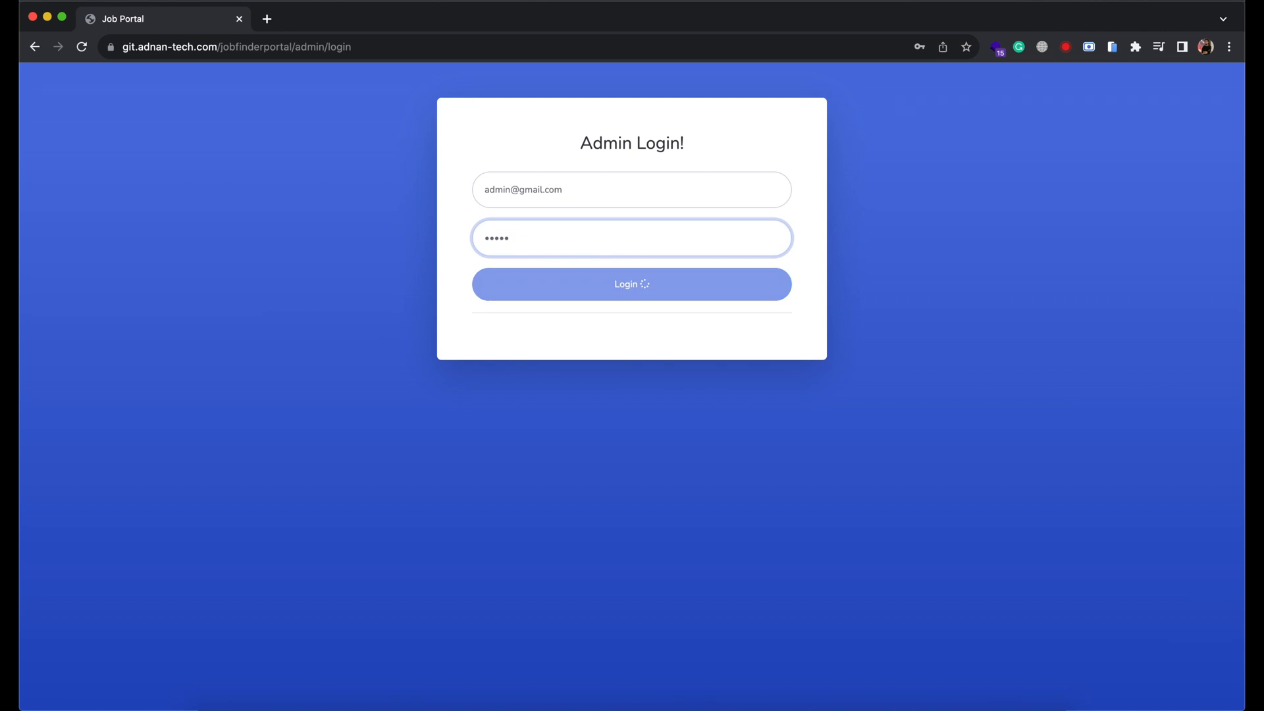
left_click(631, 284)
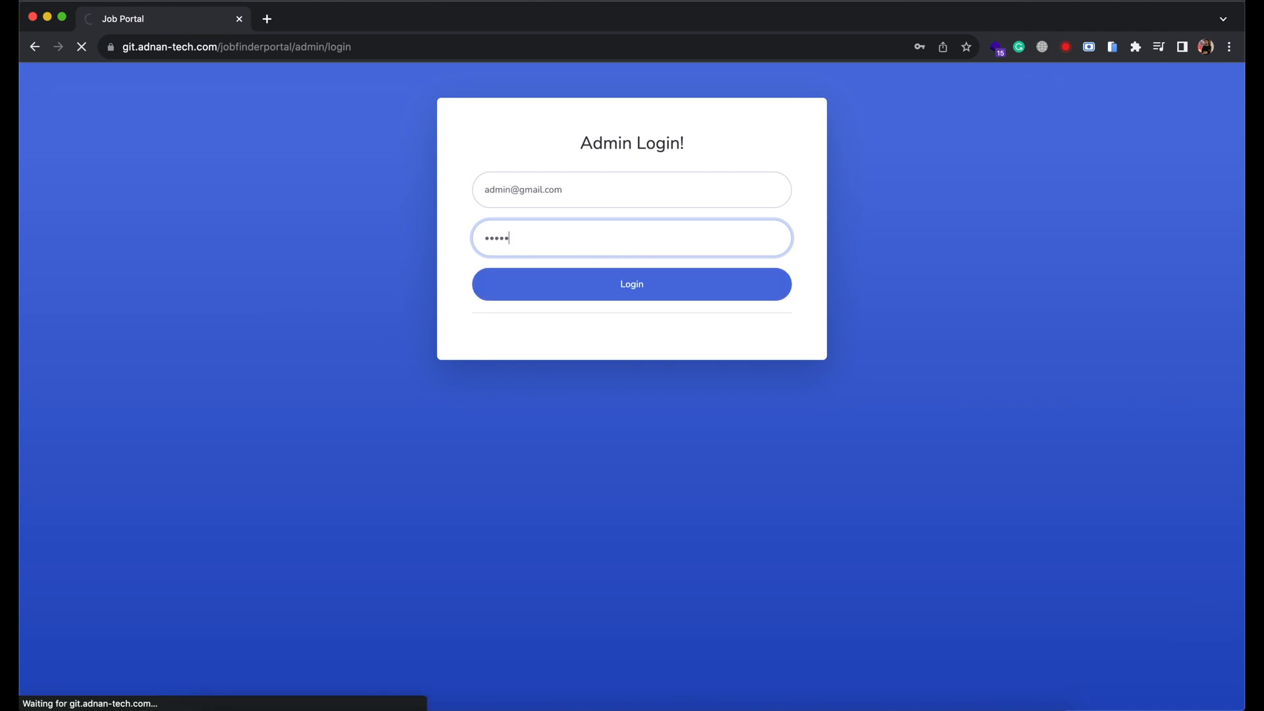
left_click(631, 284)
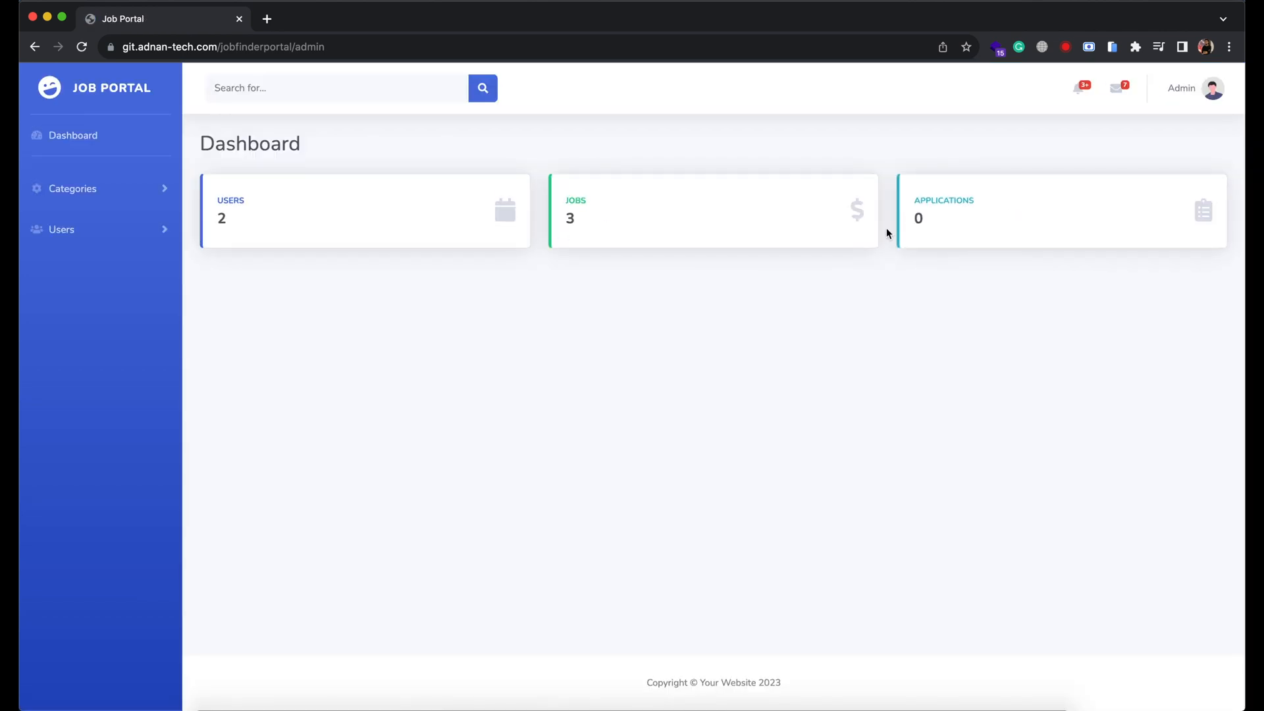
Step: Open the Add Category form, then view the Users list in the admin sidebar
left_click(74, 189)
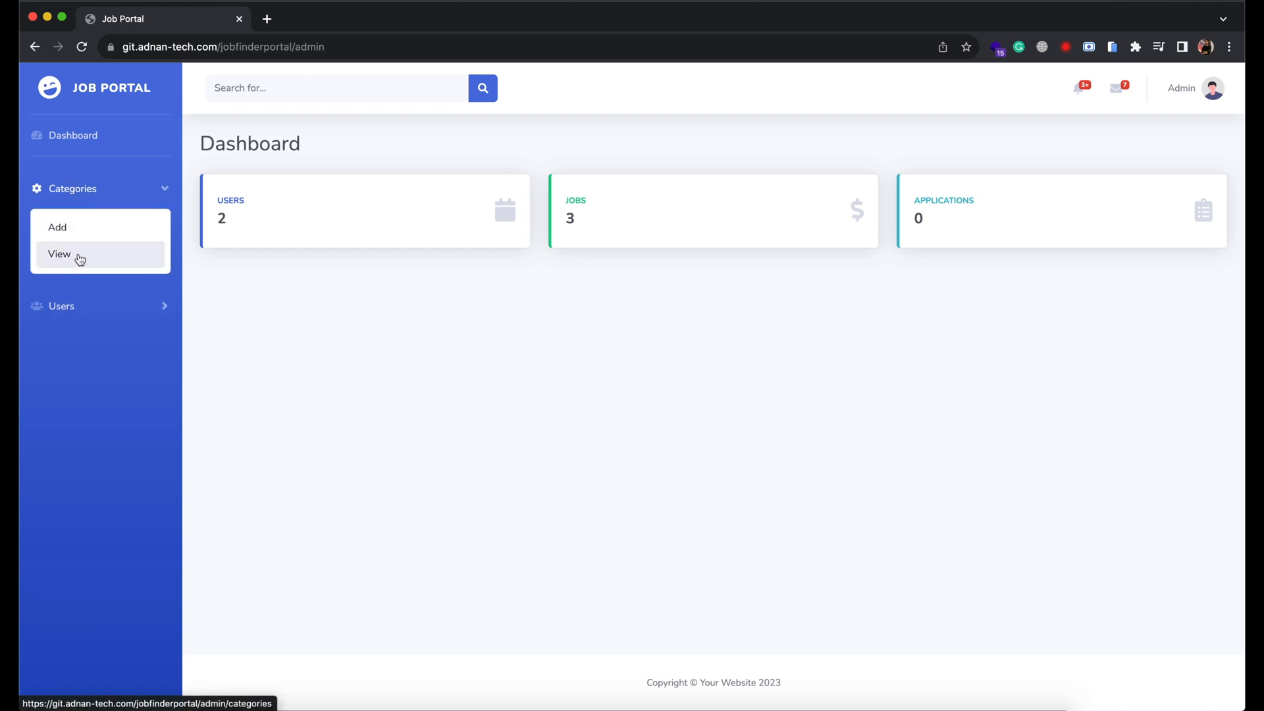
left_click(60, 254)
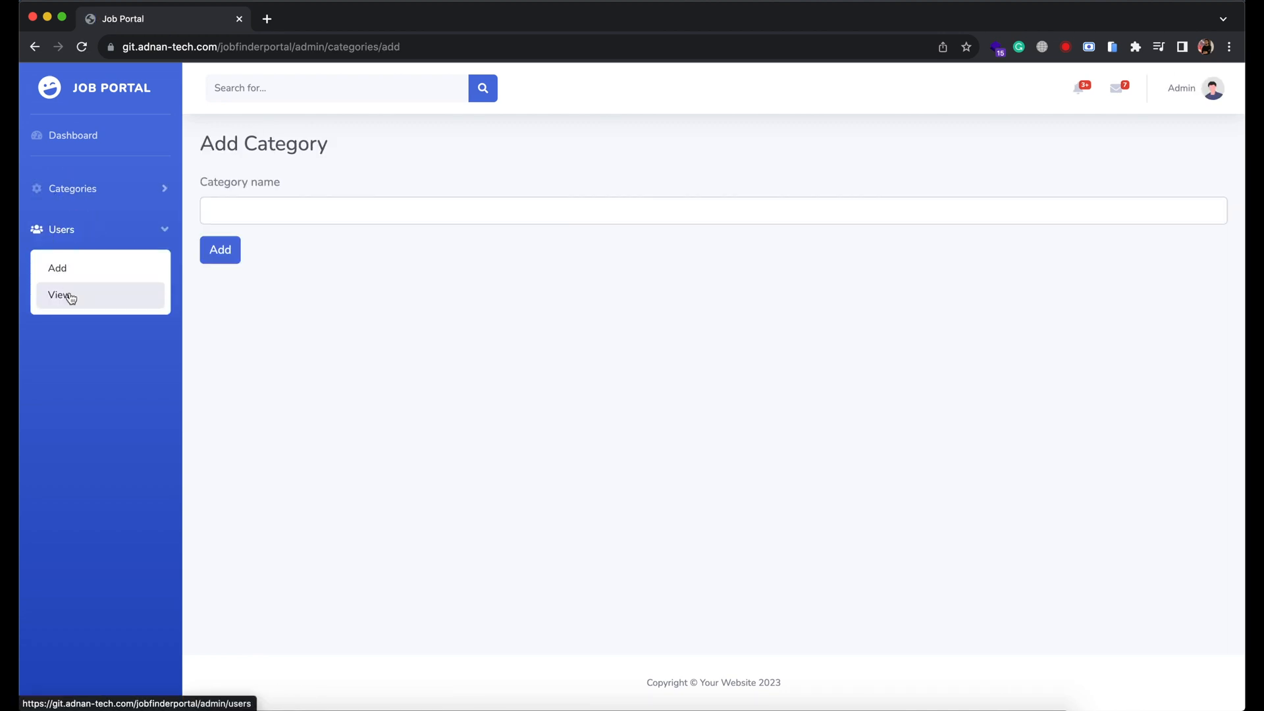
left_click(58, 295)
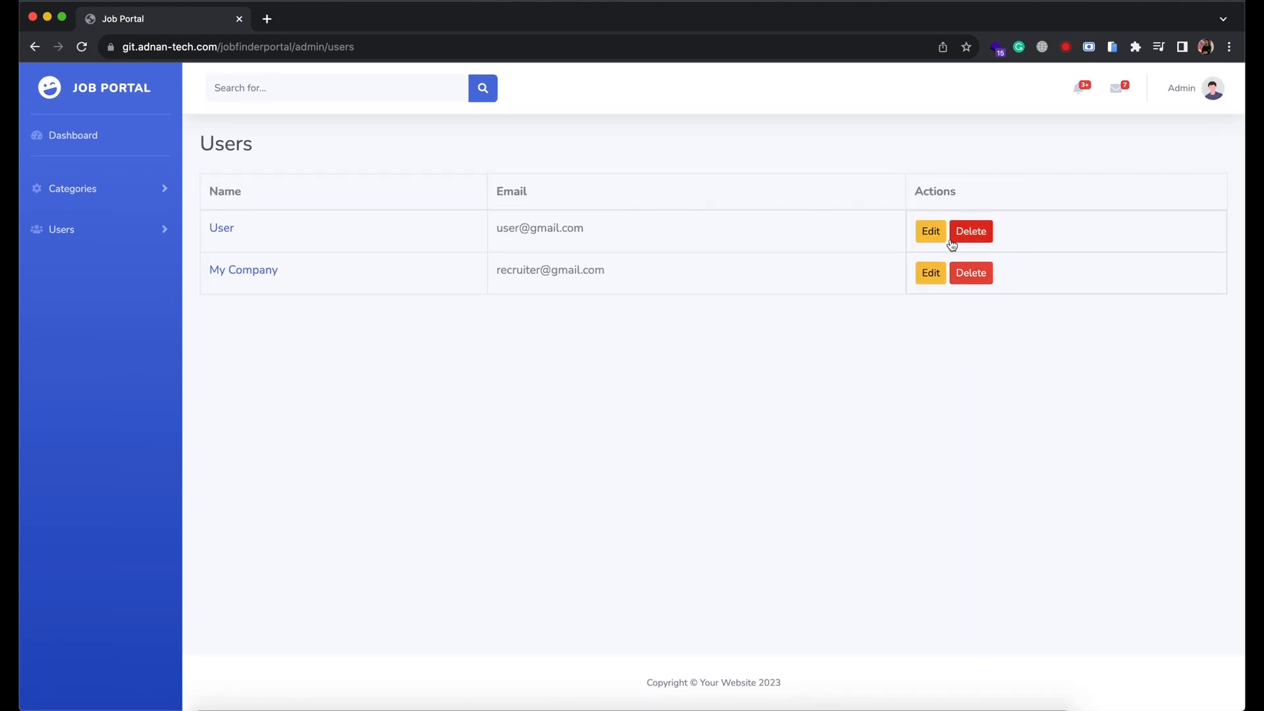
Step: Open Users > Add in the admin sidebar and click into the Password field
left_click(62, 230)
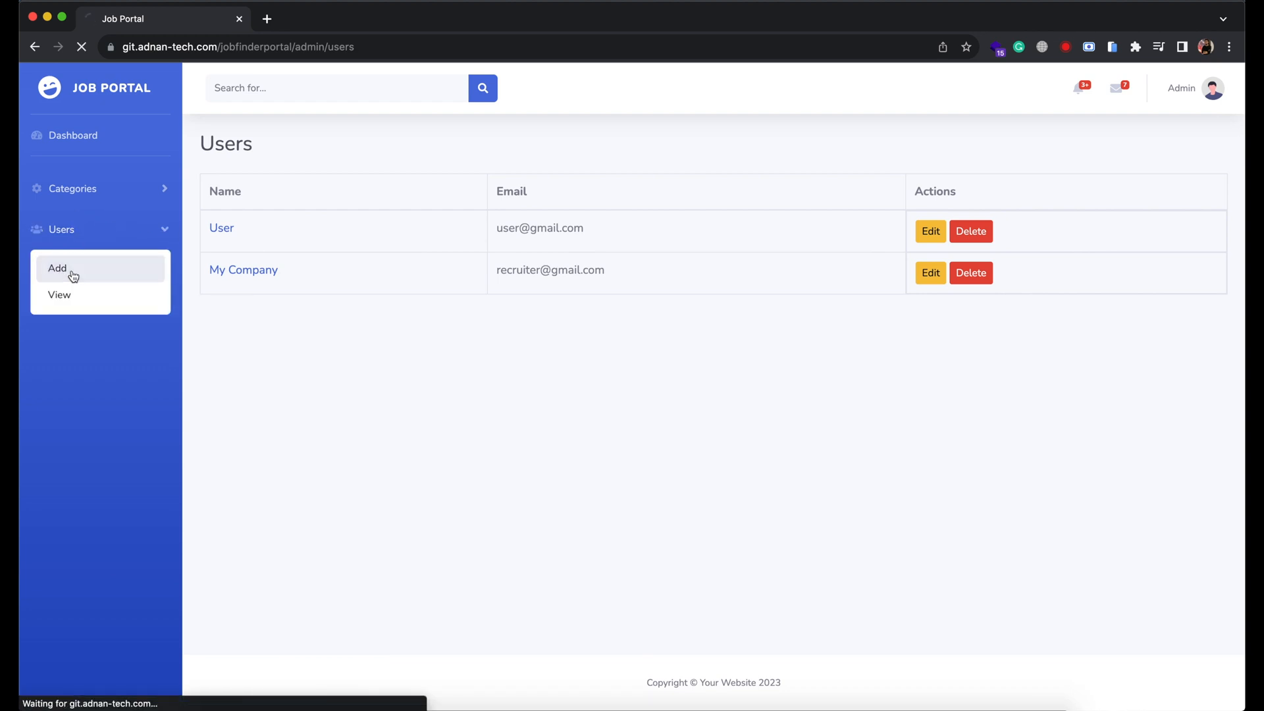
left_click(57, 268)
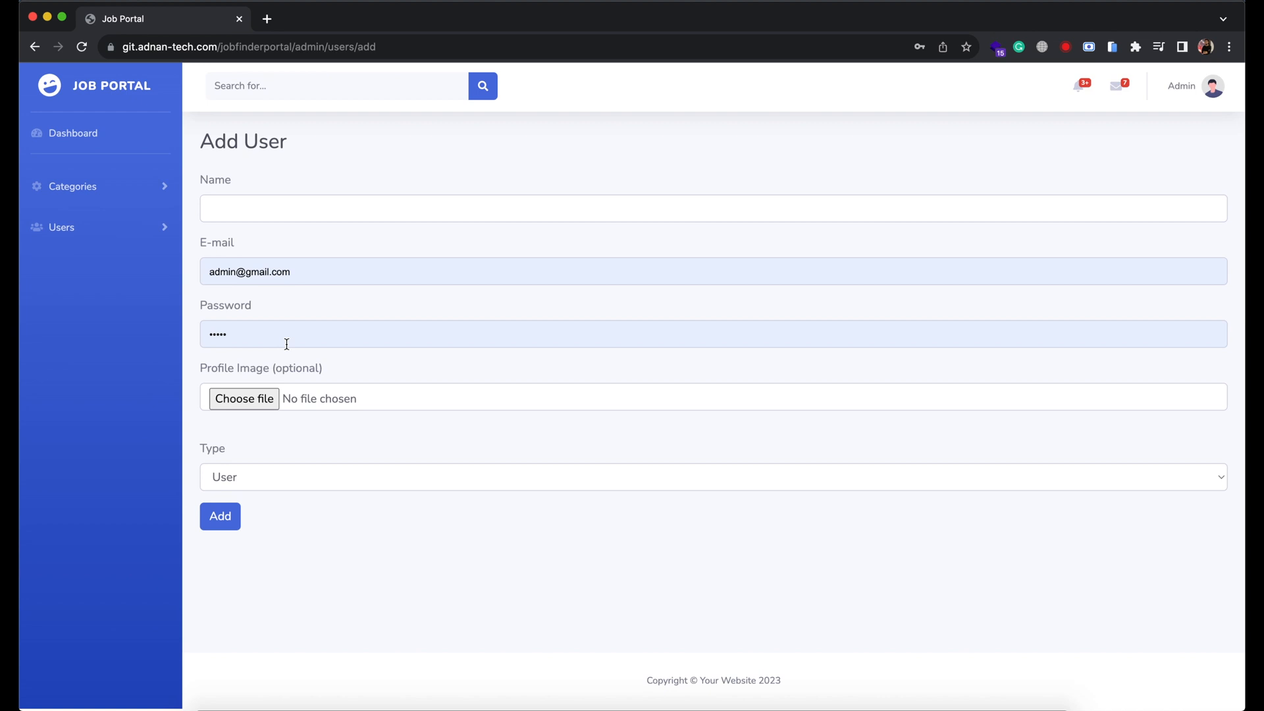
left_click(220, 517)
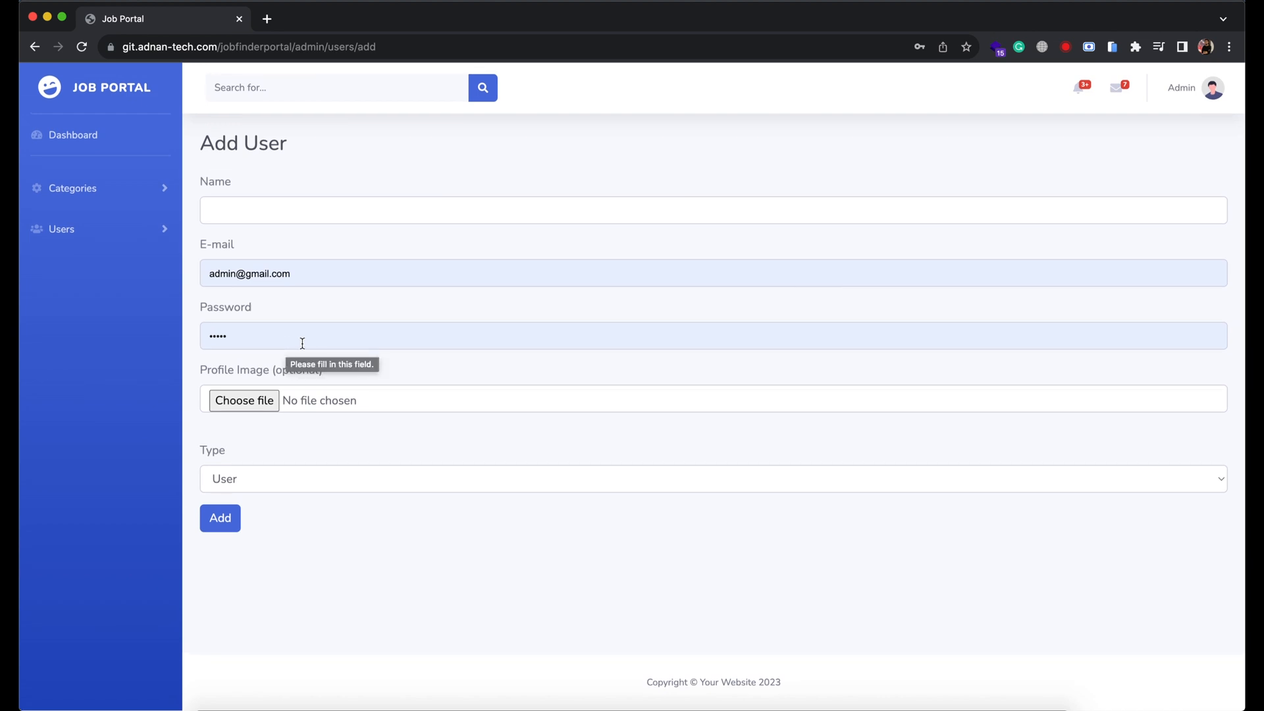